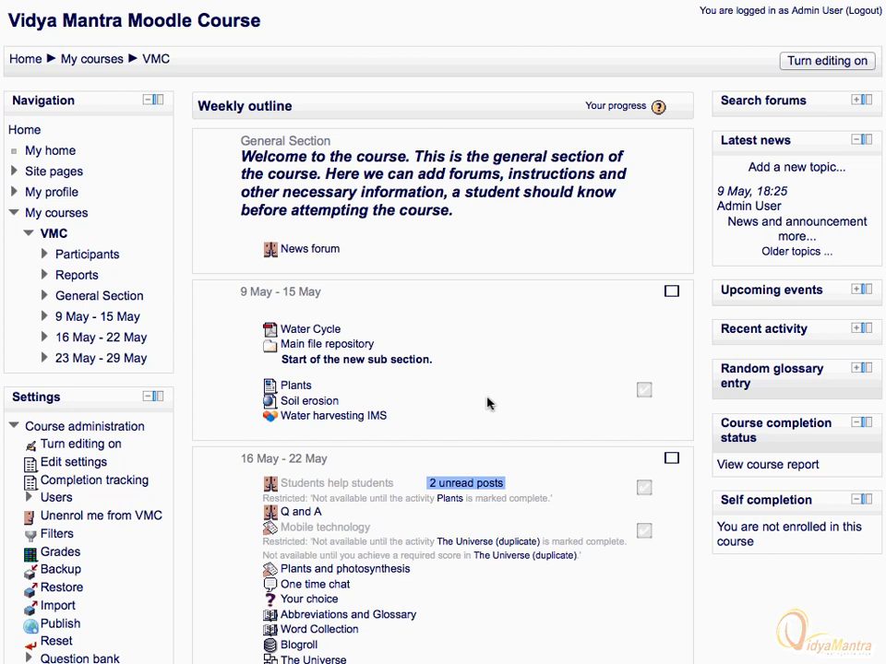
mouse_move(185, 514)
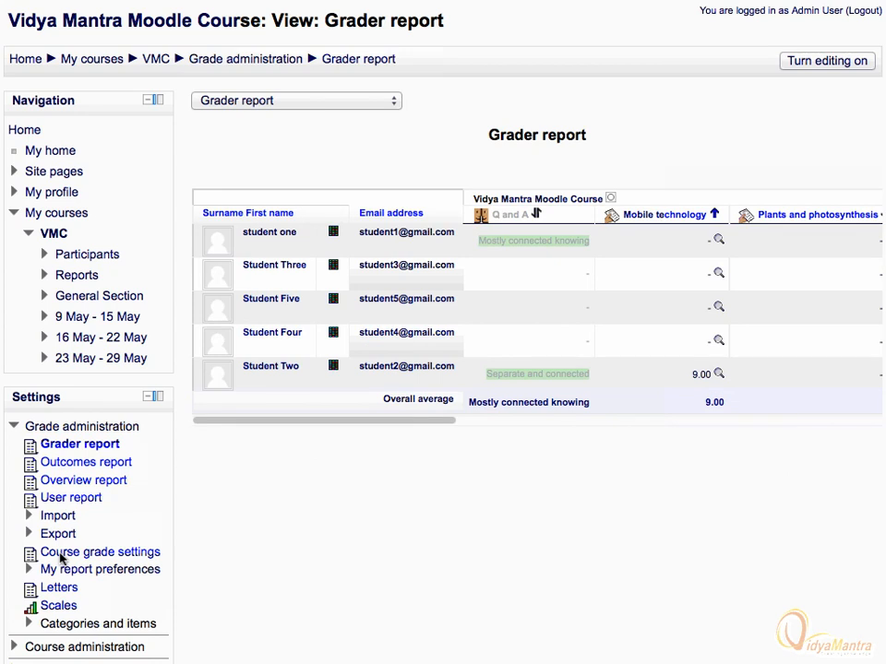
mouse_move(62, 611)
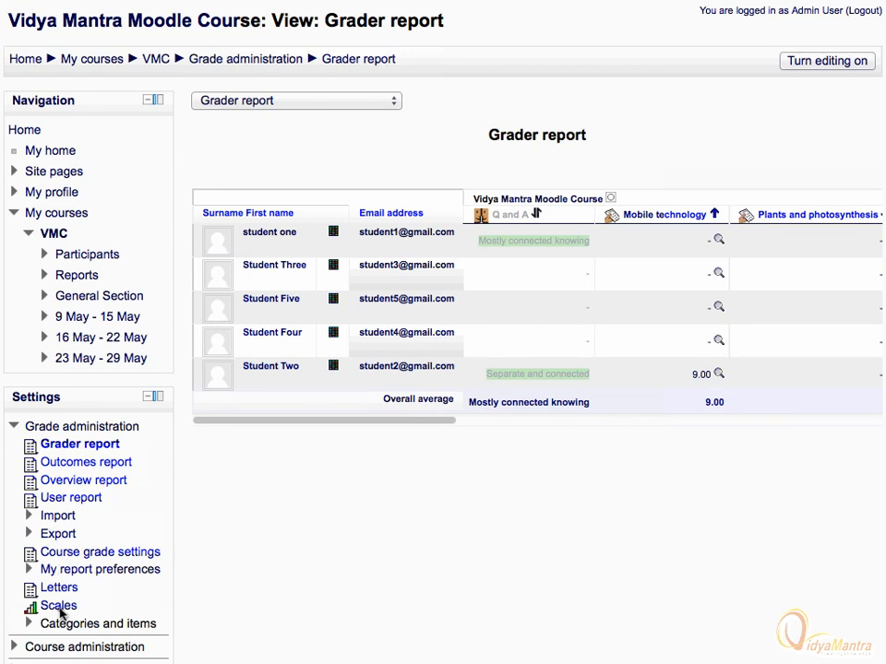
- Open the course Scales list under Grade administration
click(58, 606)
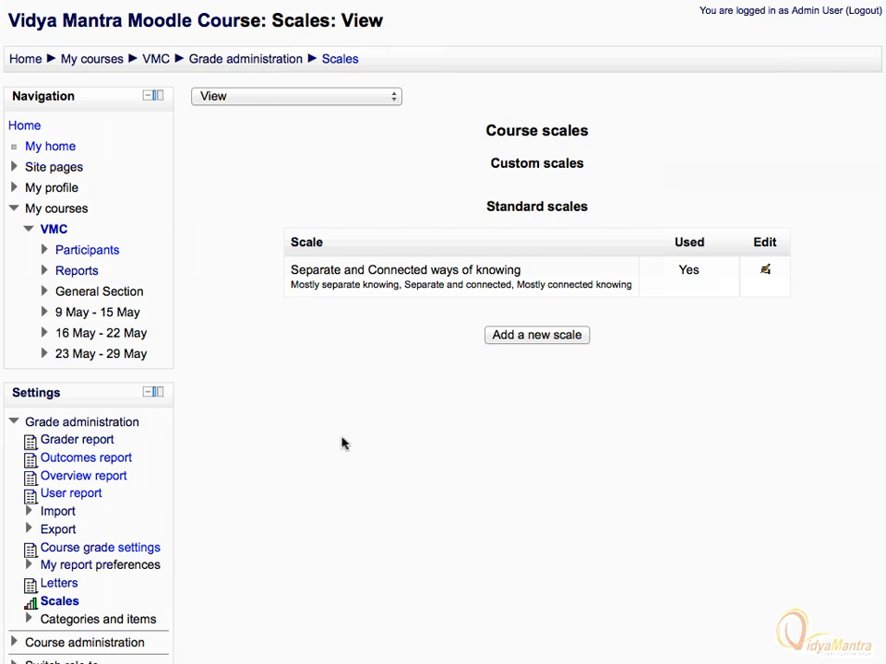
- Add a scale called 'New scale' and tick the Standard scale checkbox
click(536, 335)
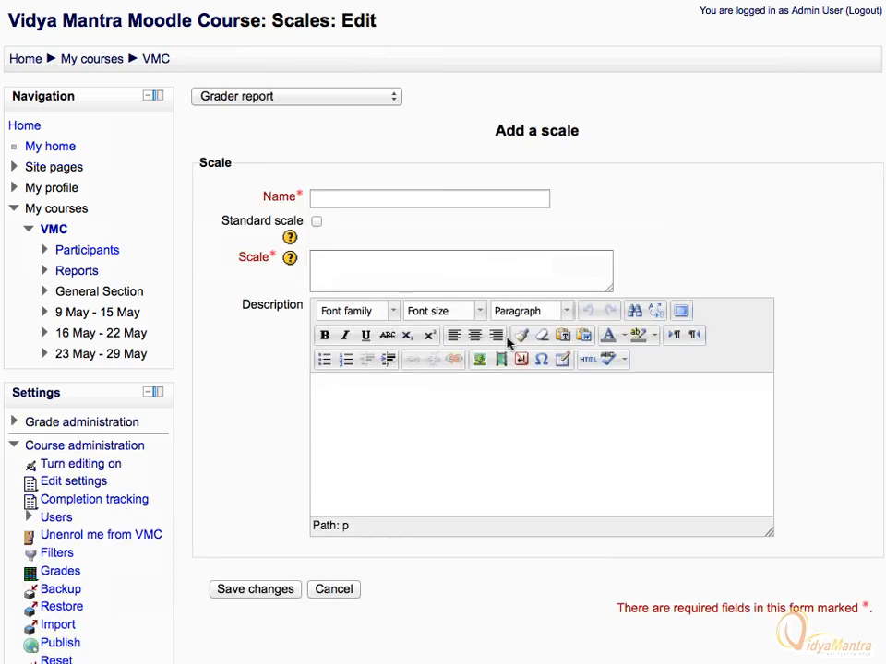
text(New scale)
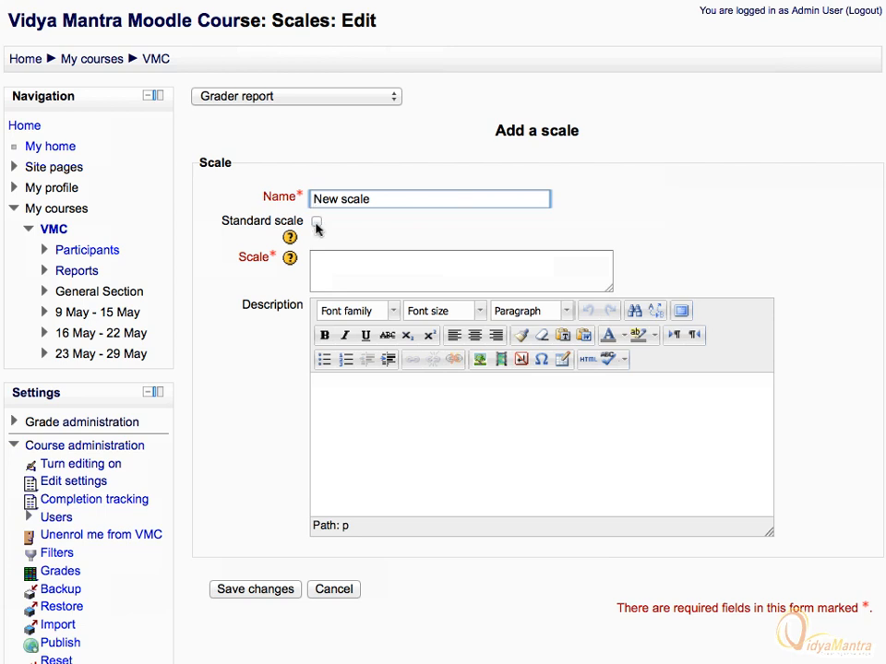
click(317, 223)
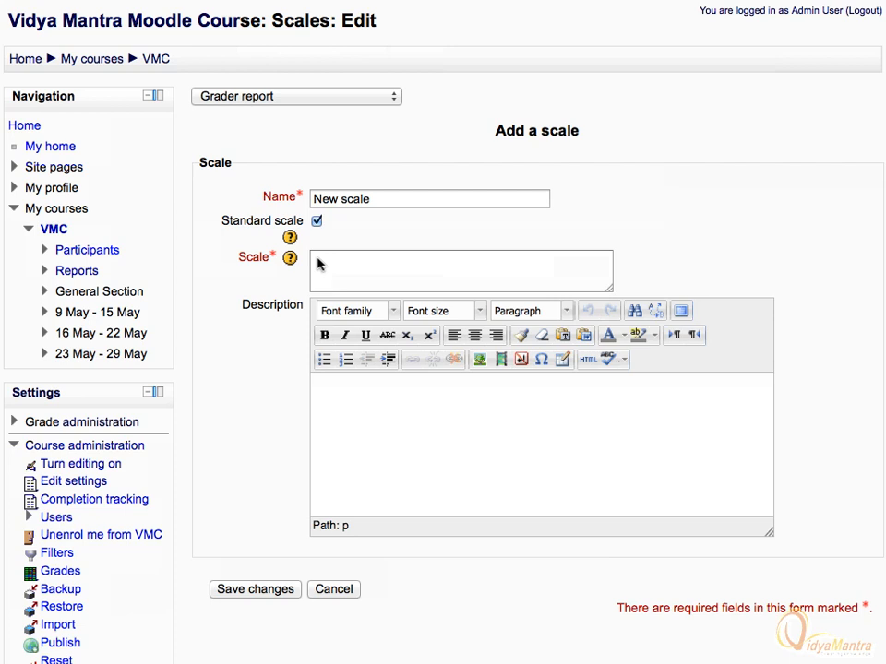
- Enter the scale values Disappointing, Not good enough, average, Good, Very good, Excellent
text(Disappointing,)
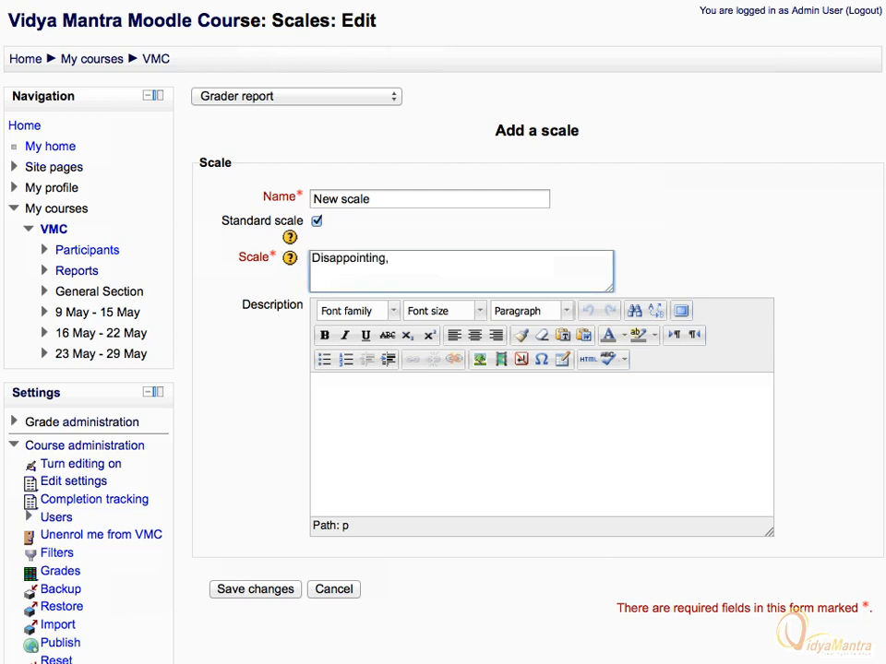
text(Not good enough, average, Good , Very good, Excellent)
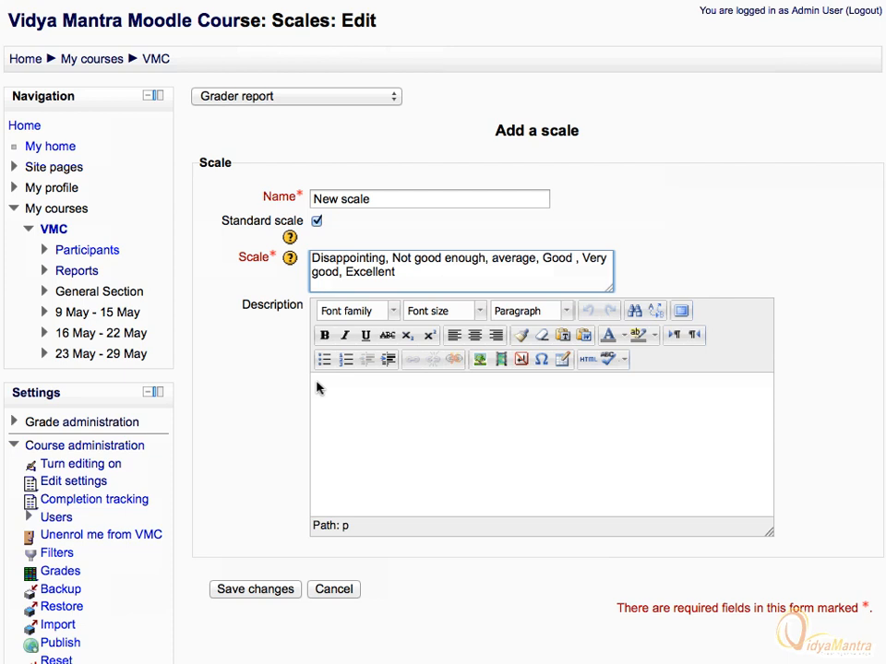
text(N)
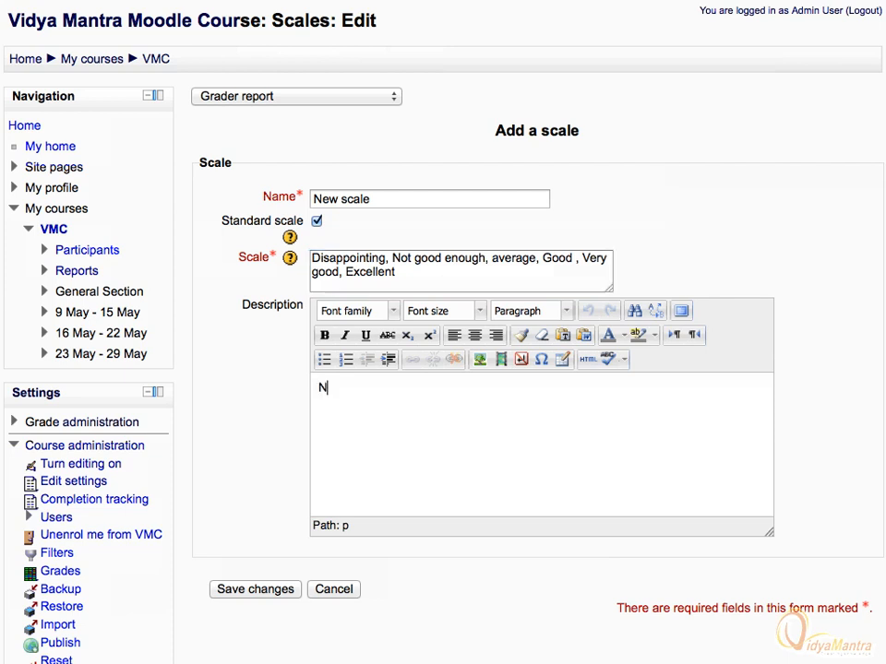
- Add the description 'New scale generated for forum rating' and save the scale
text(ew scale generated for forum rating)
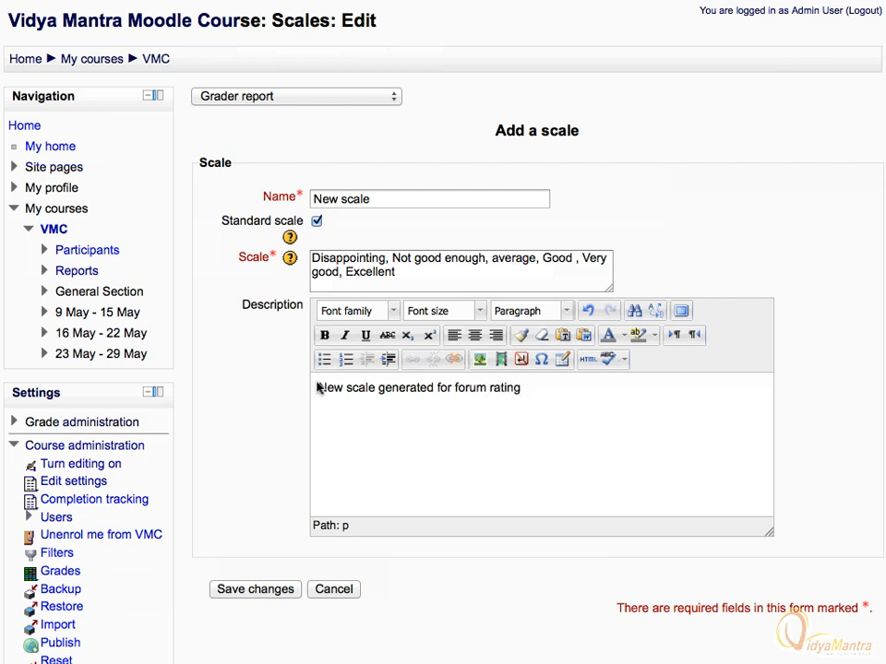
mouse_move(262, 597)
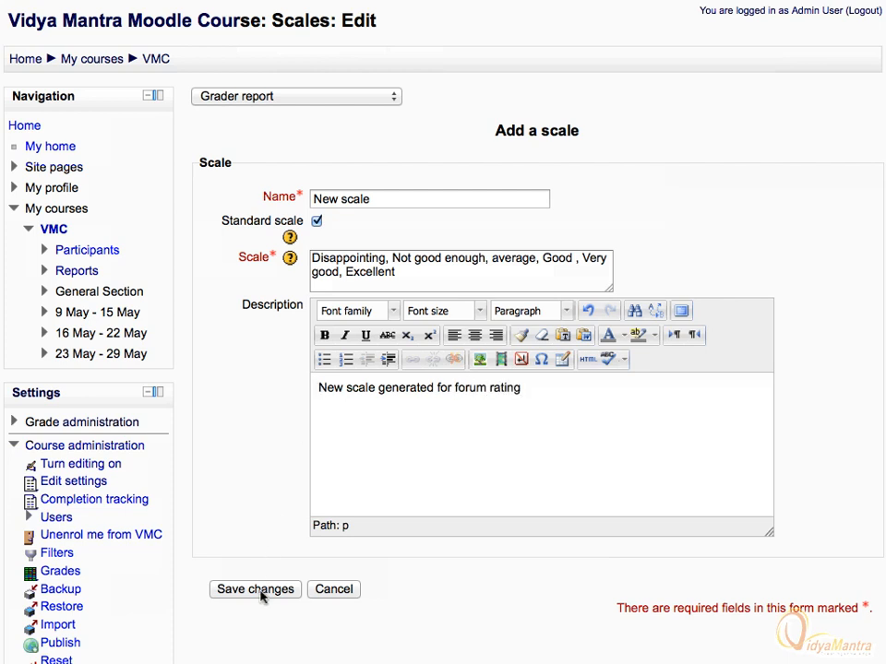
click(255, 589)
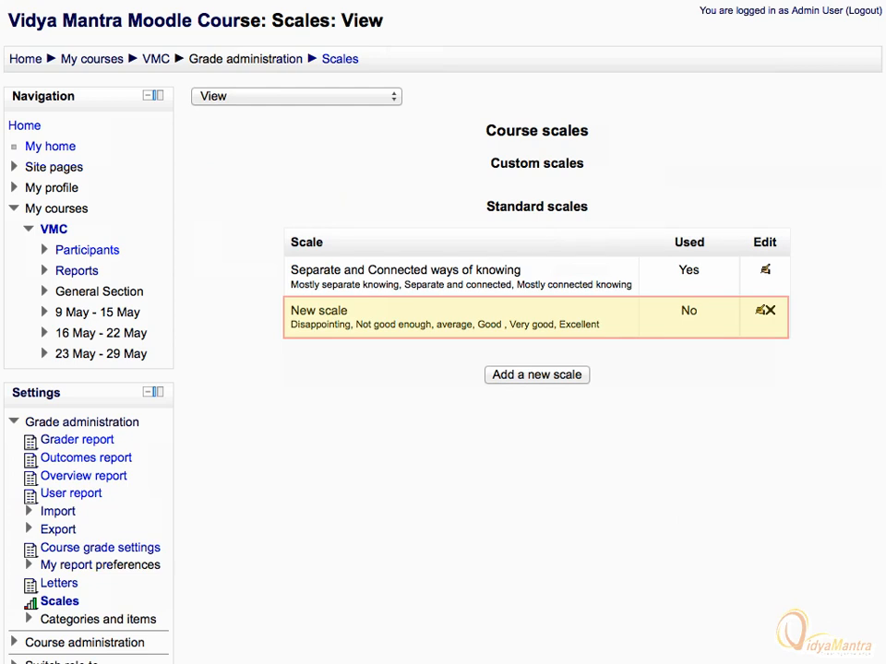